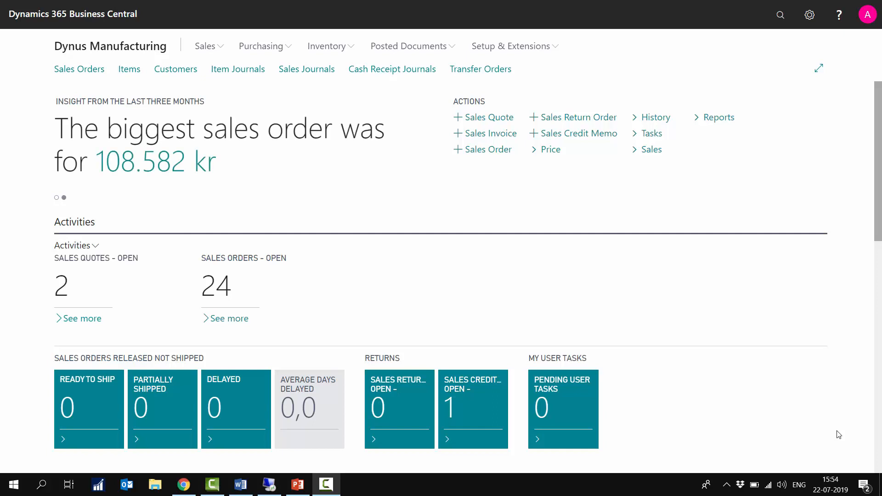
mouse_move(820, 142)
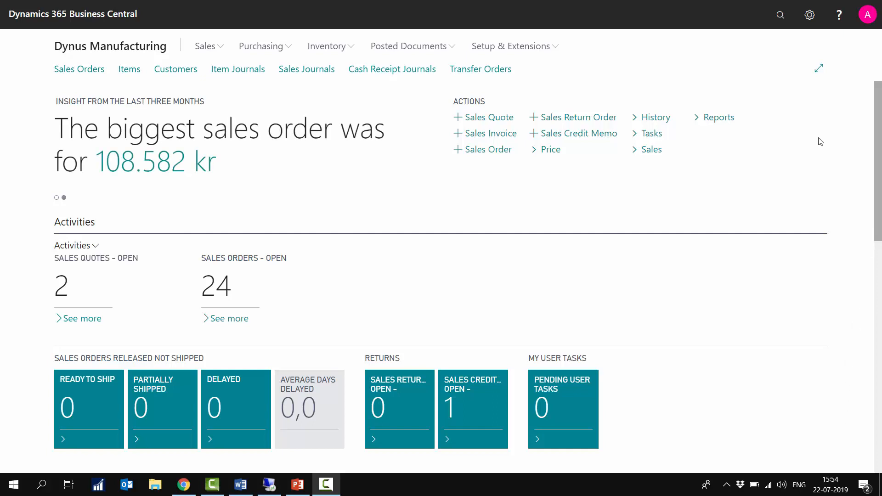
Open the Chart of Accounts list via Tell Me search
click(780, 14)
text(chart of a)
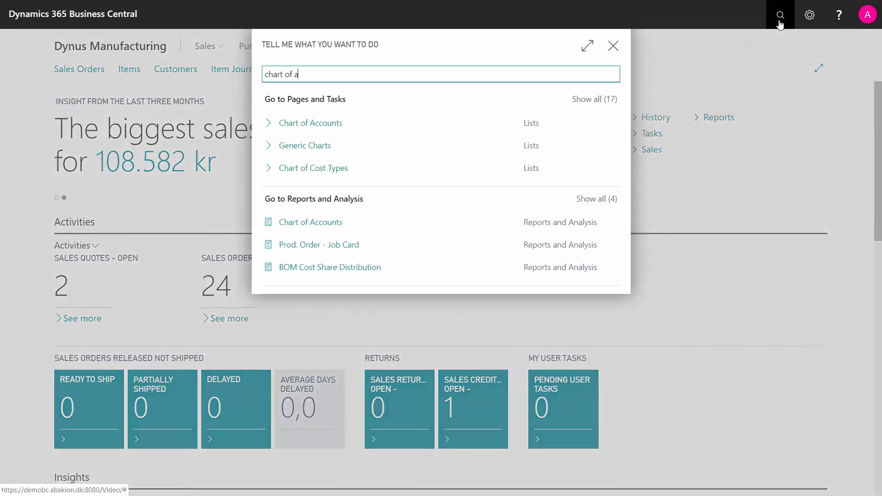
click(312, 123)
text(prod wip)
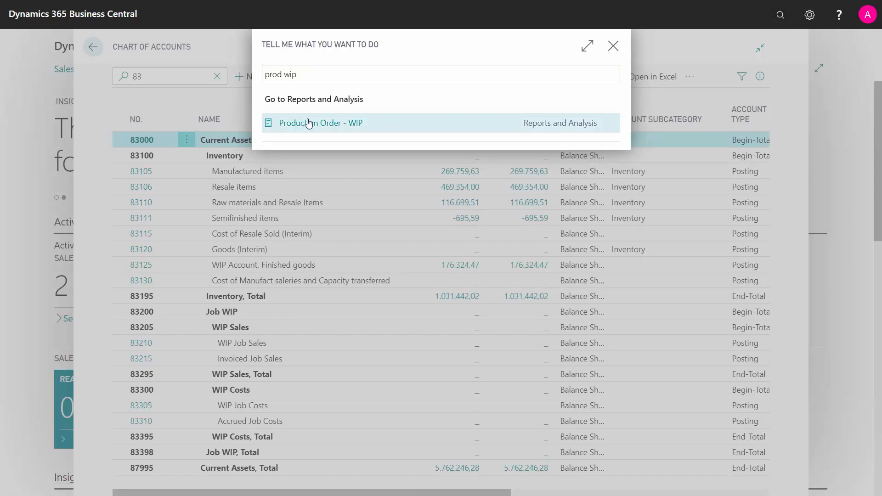
Preview the Production Order - WIP report and check the Cost Posted to G/L total 176.324,47
click(321, 122)
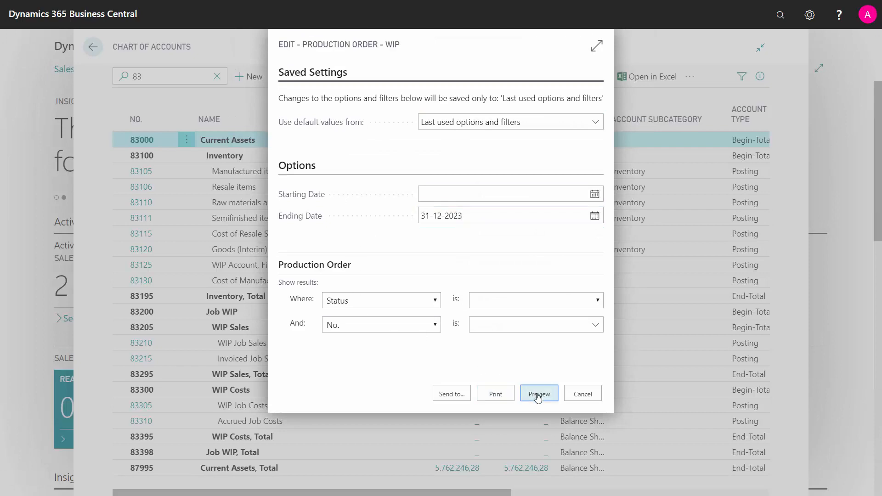
click(537, 393)
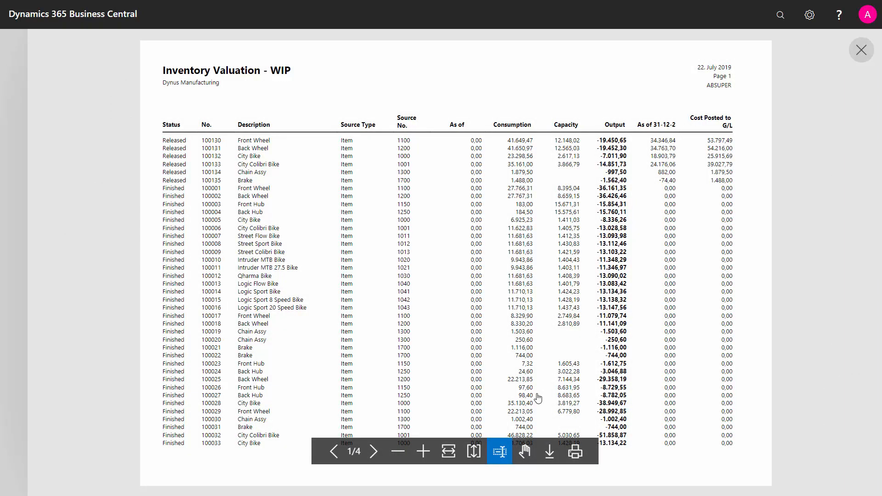
mouse_move(379, 394)
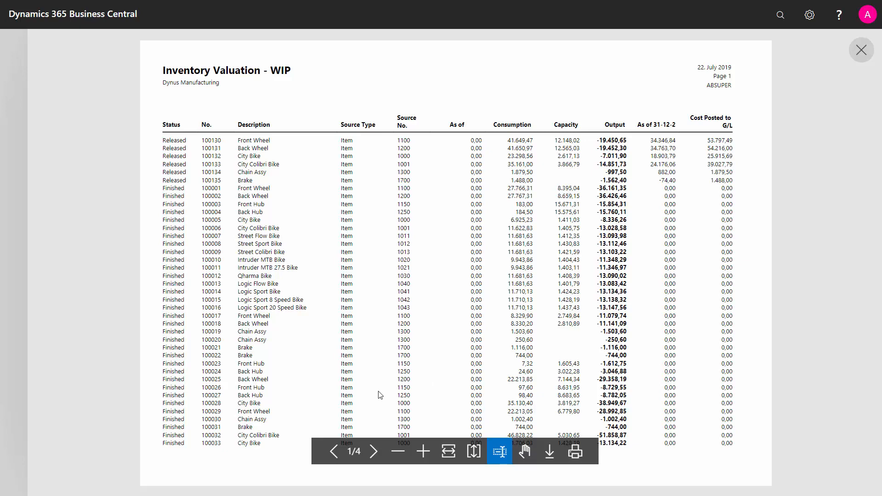
click(374, 451)
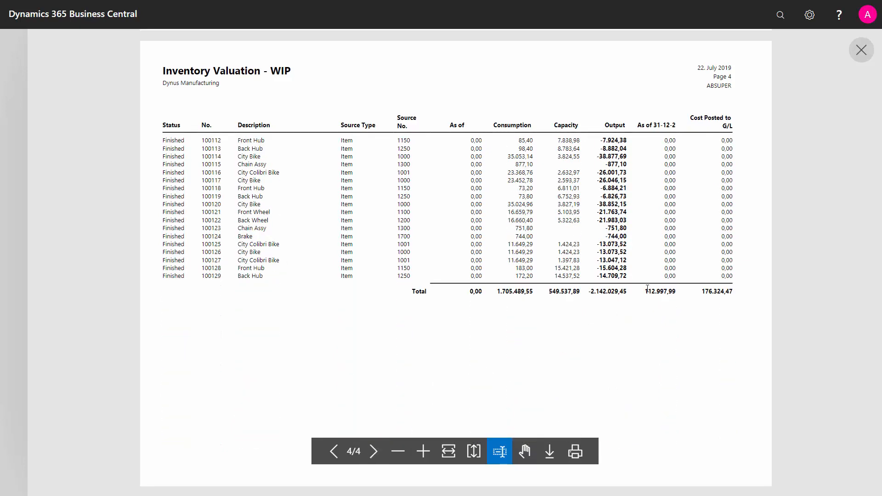
double_click(661, 291)
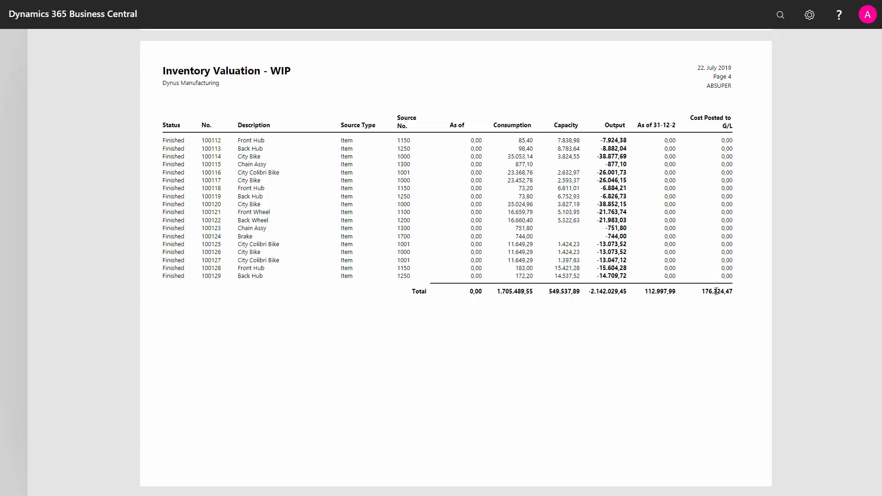
mouse_move(722, 319)
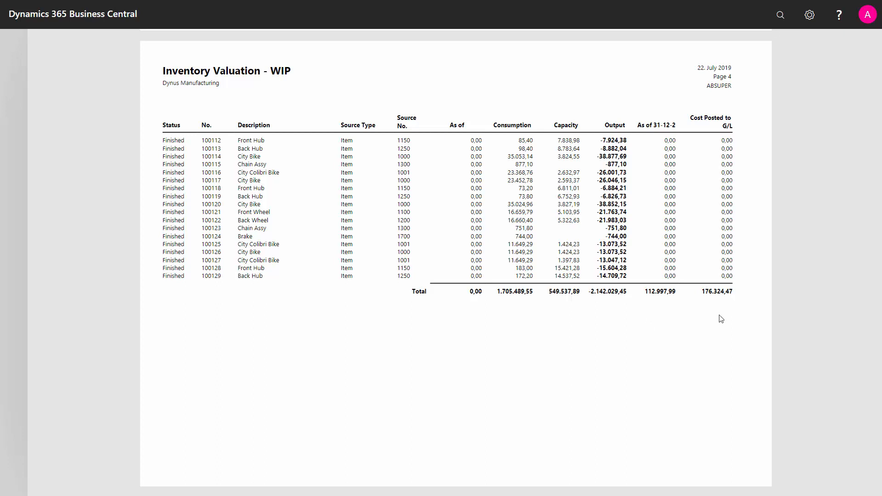
mouse_move(706, 299)
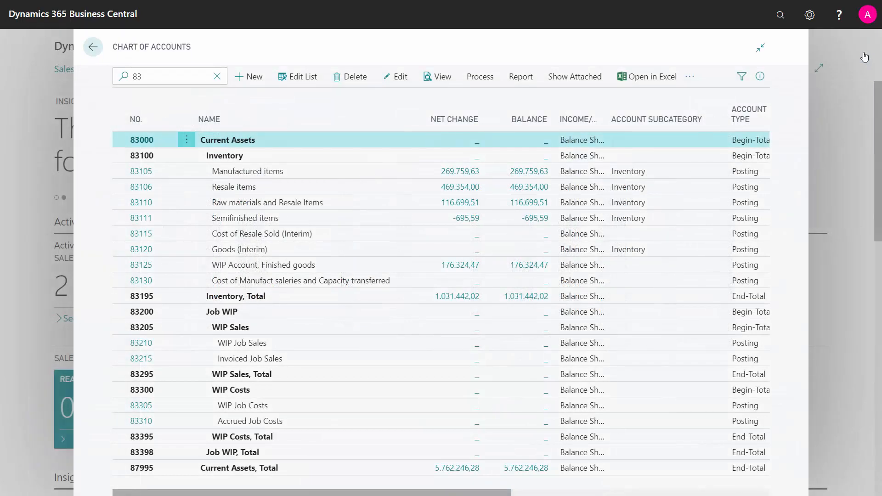
Open Inventory - G/L Reconciliation via search 'invent' and show its matrix
click(780, 14)
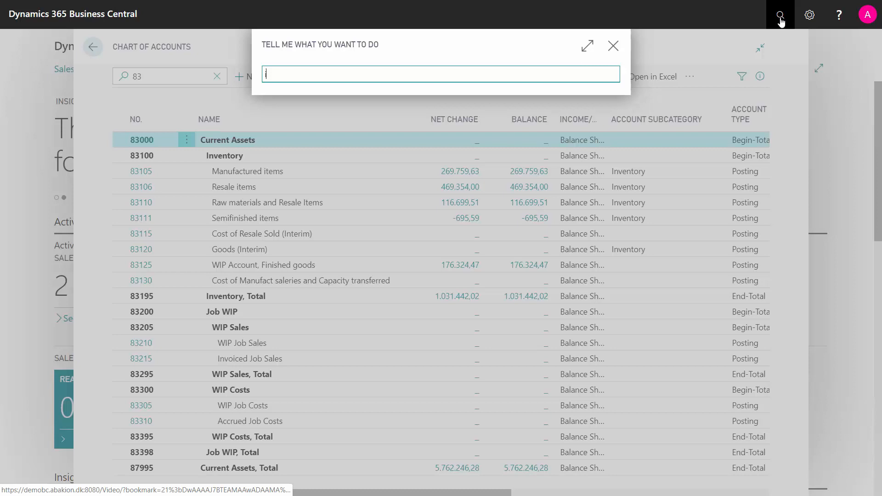
text(invent g)
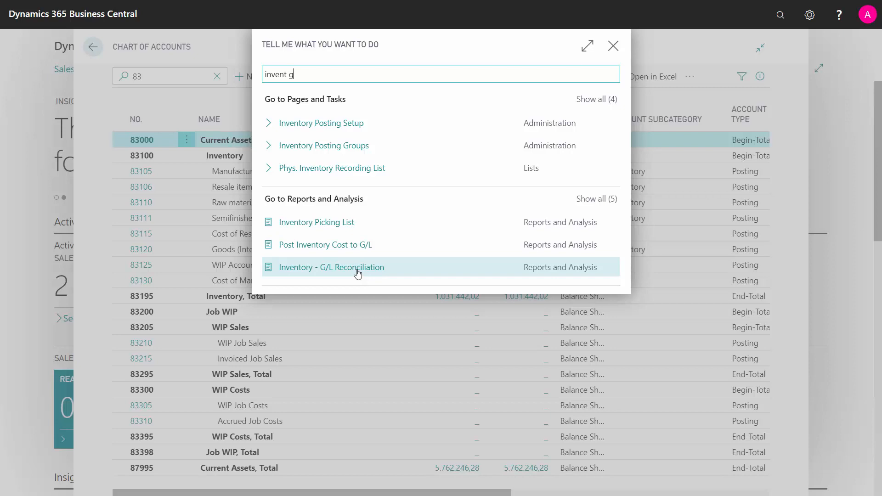
click(331, 268)
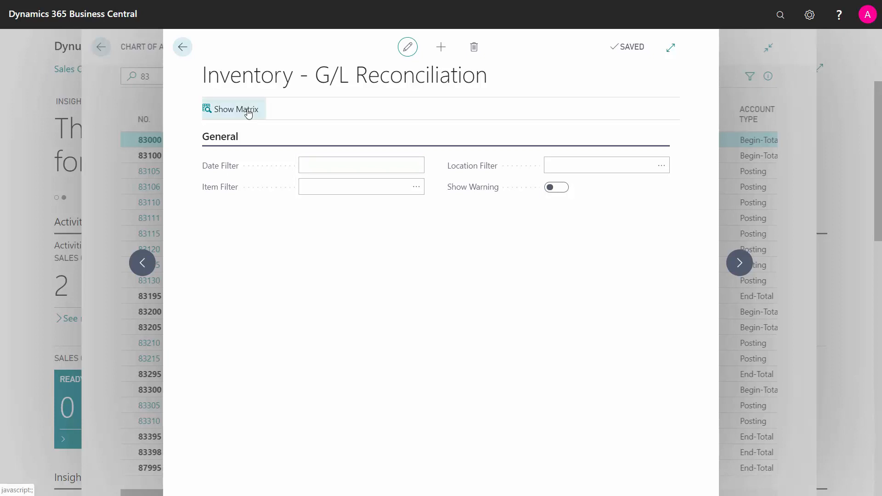
click(235, 109)
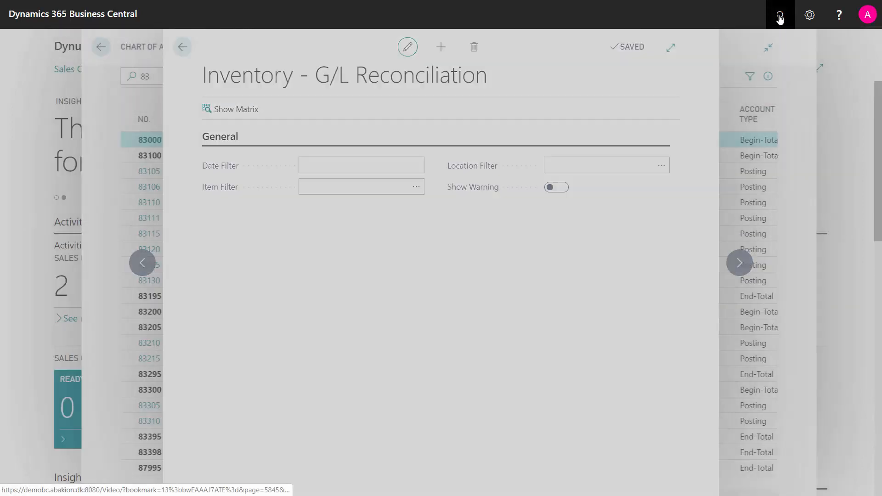
In Inventory Setup, switch on Expected Cost Posting to G/L and confirm the change
text(inv setu)
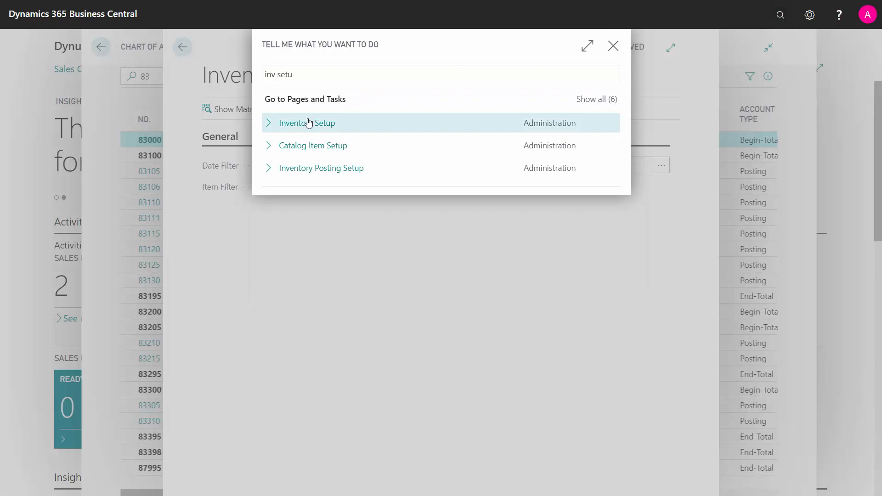
click(307, 122)
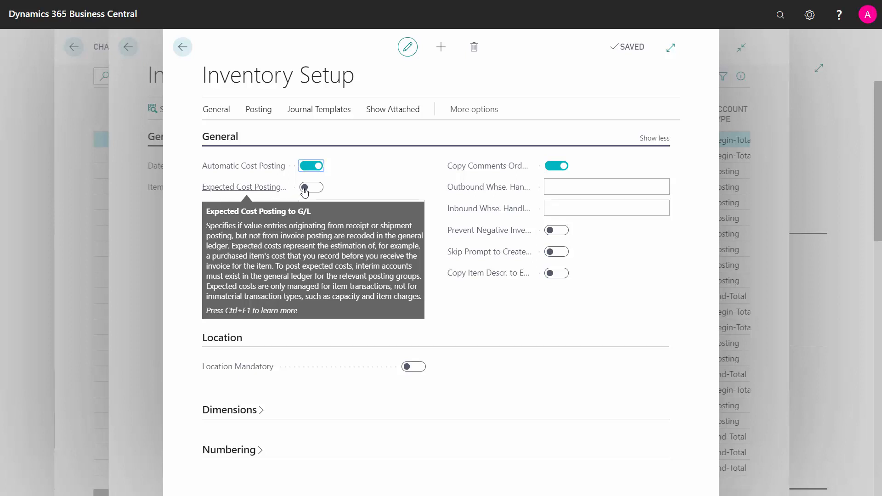
click(310, 187)
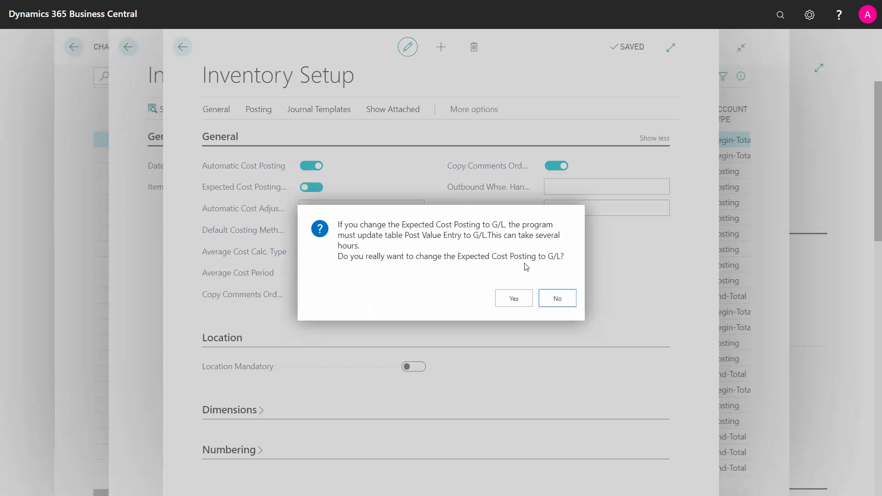
mouse_move(513, 297)
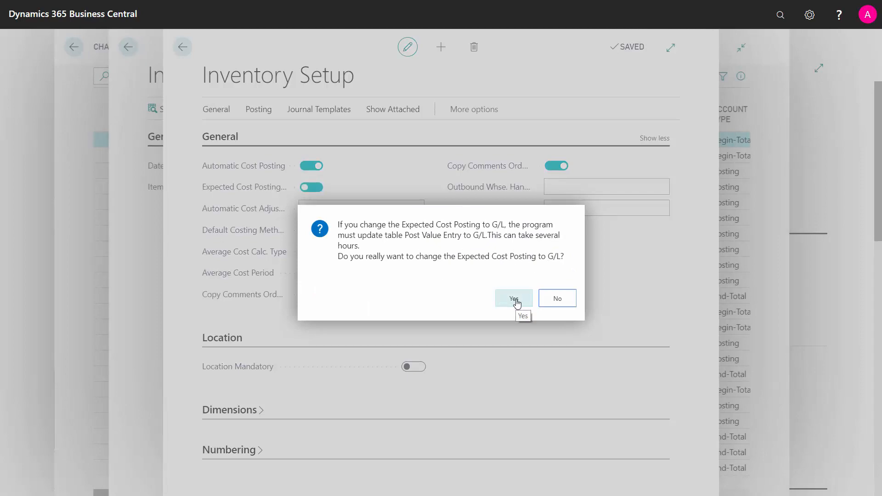
click(512, 298)
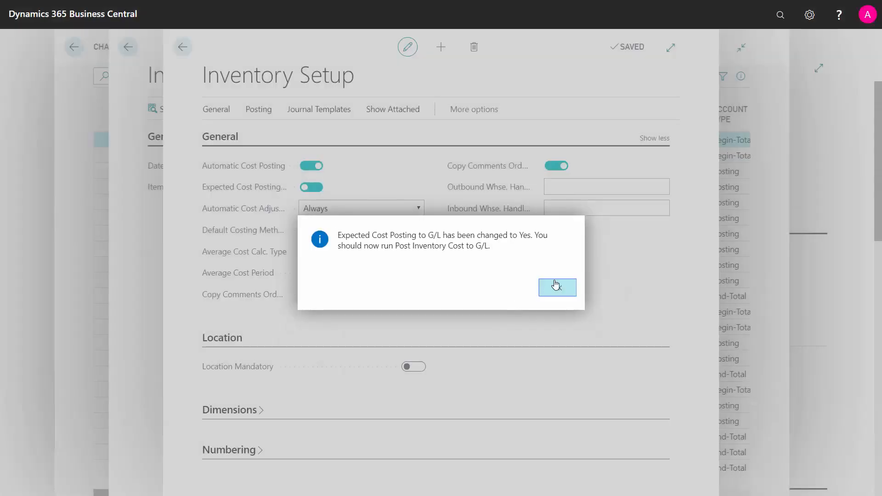
click(557, 286)
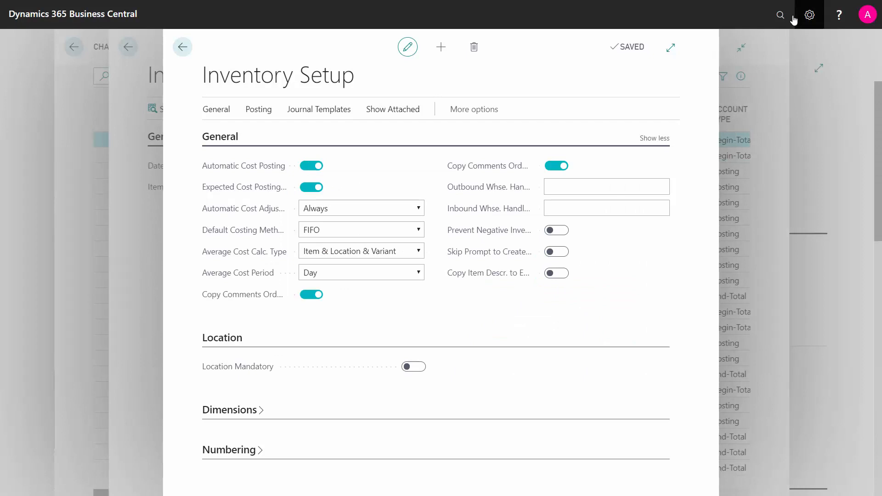
text(post cost)
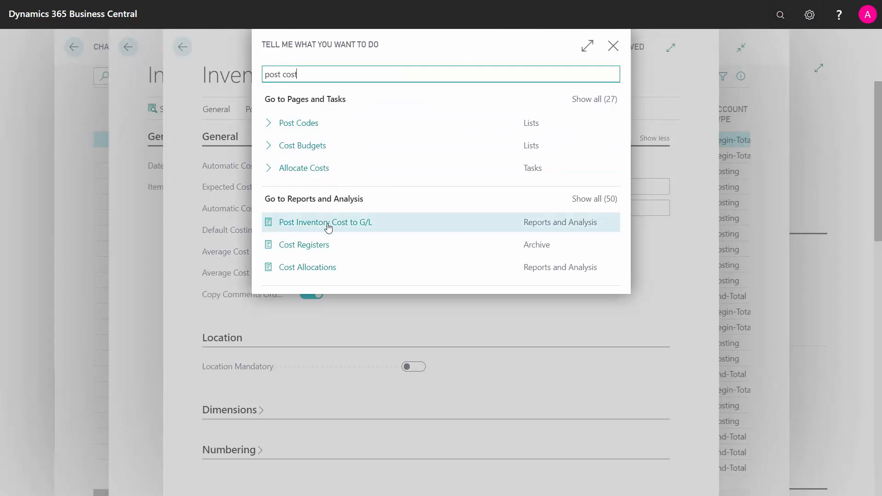
Run Post Inventory Cost to G/L, posting 6 value entries, and close Inventory Setup
click(325, 222)
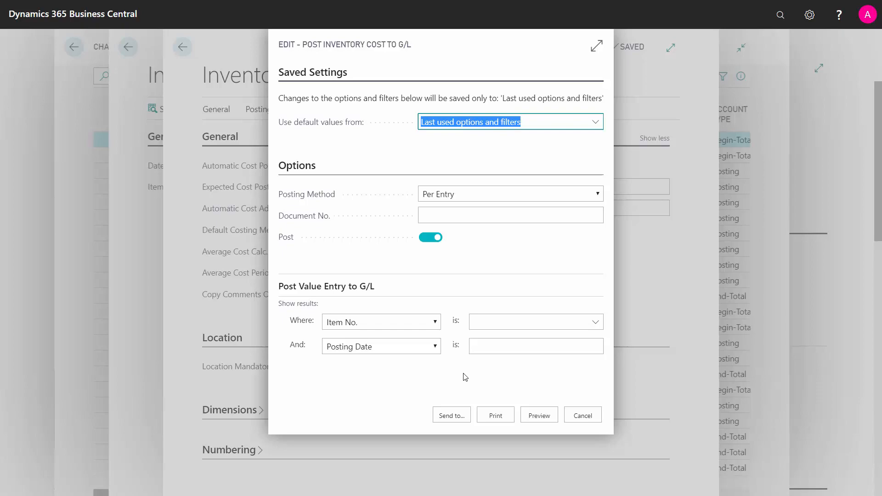
click(539, 415)
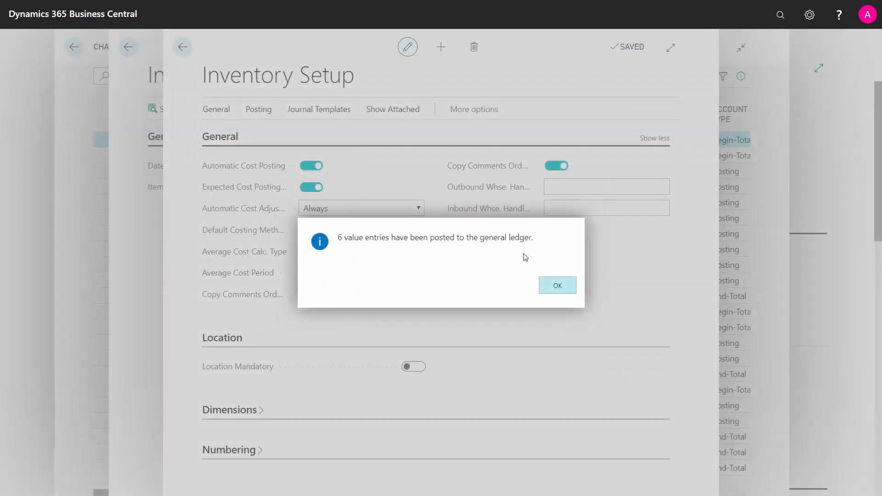
click(557, 285)
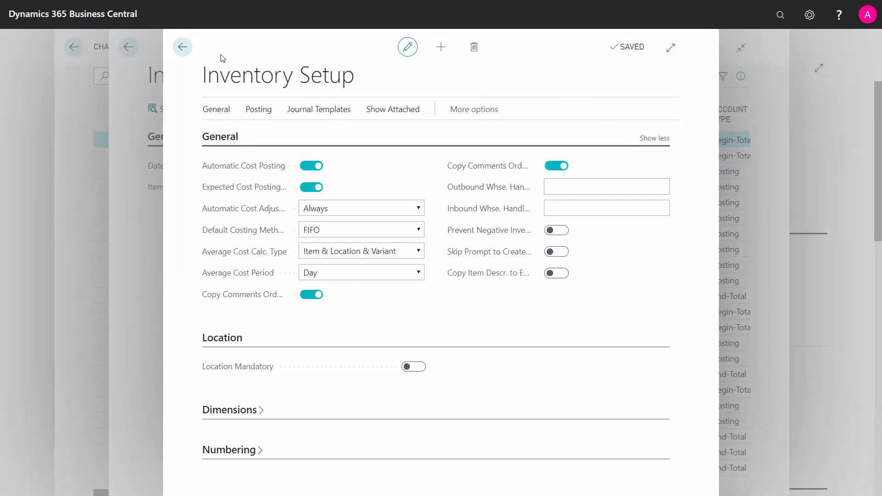
click(182, 47)
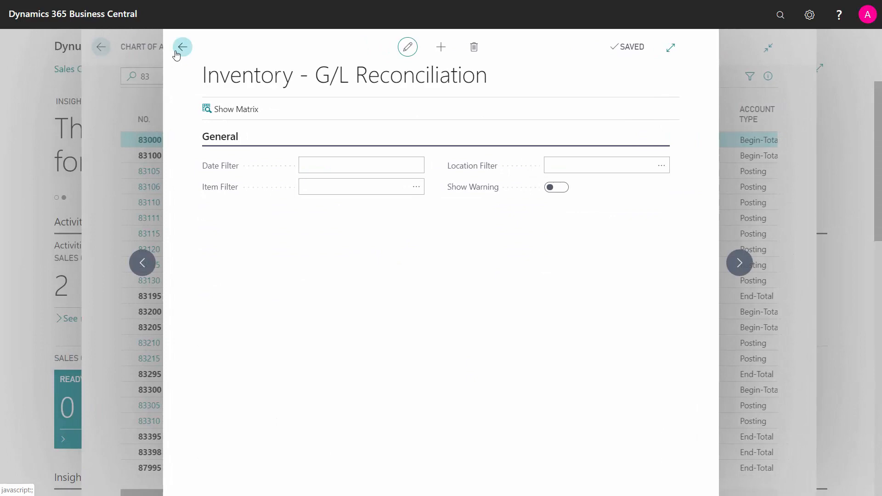
Preview the Production Order - WIP report again, last page showing 112.997,99 posted to G/L
click(182, 47)
text(prod)
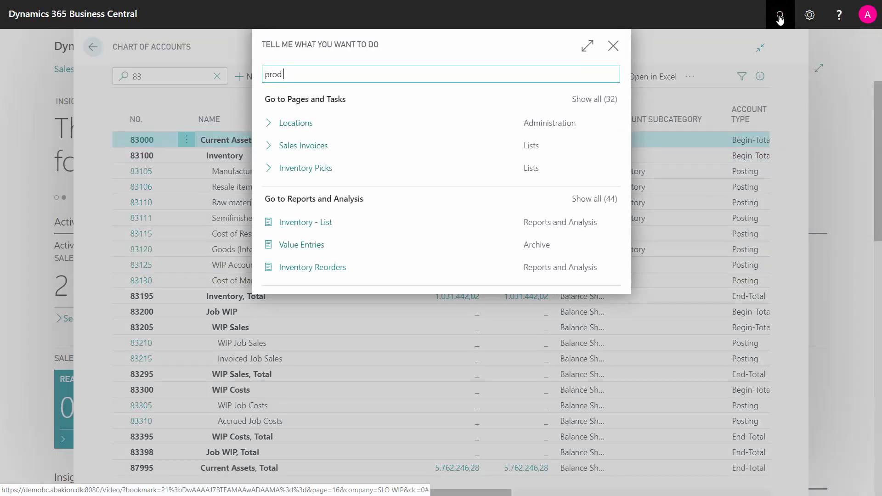
text(wip)
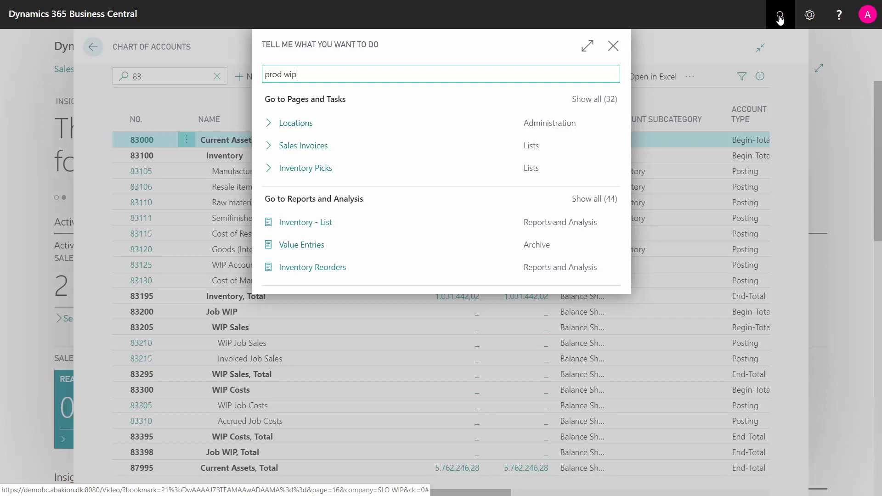
click(613, 46)
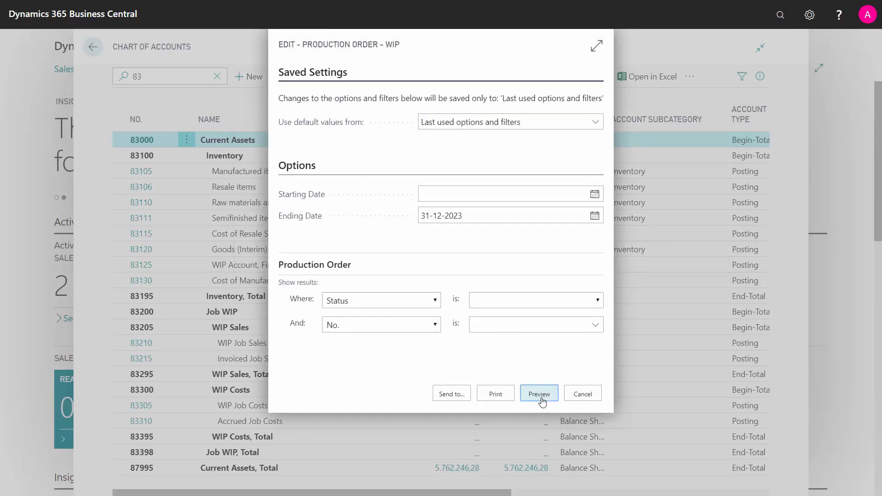
click(538, 394)
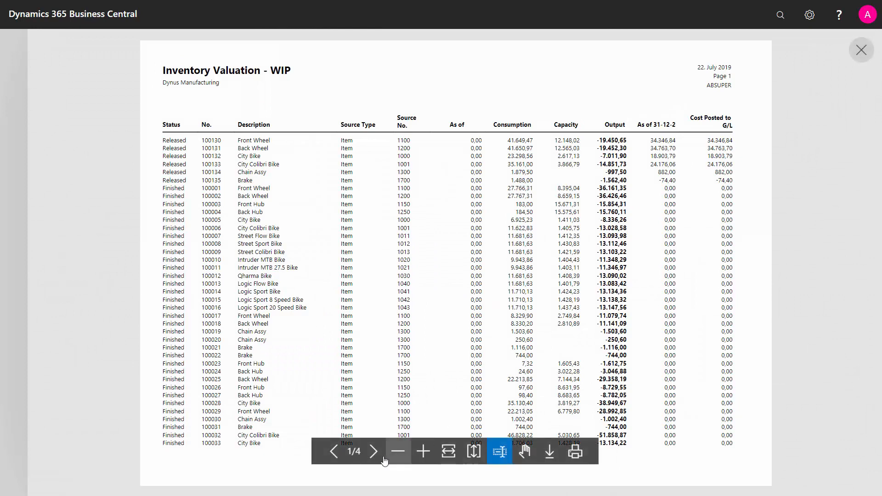
click(373, 451)
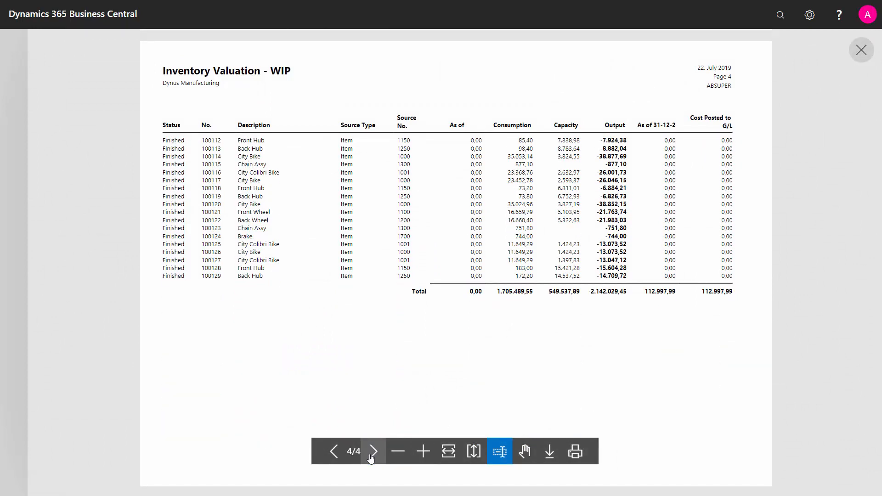